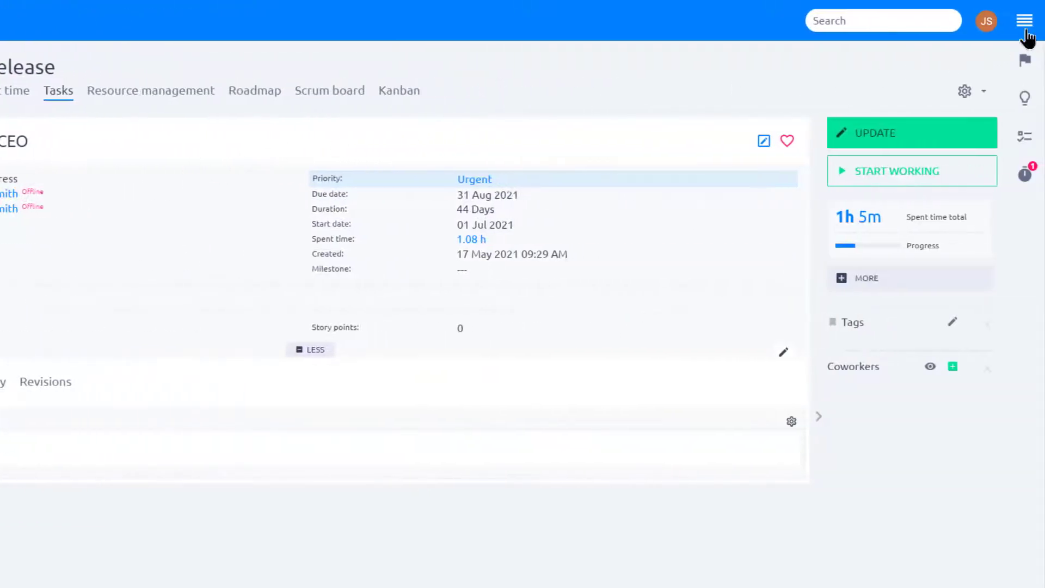
# Go to the Administration area through the top-right main menu
pyautogui.click(1025, 20)
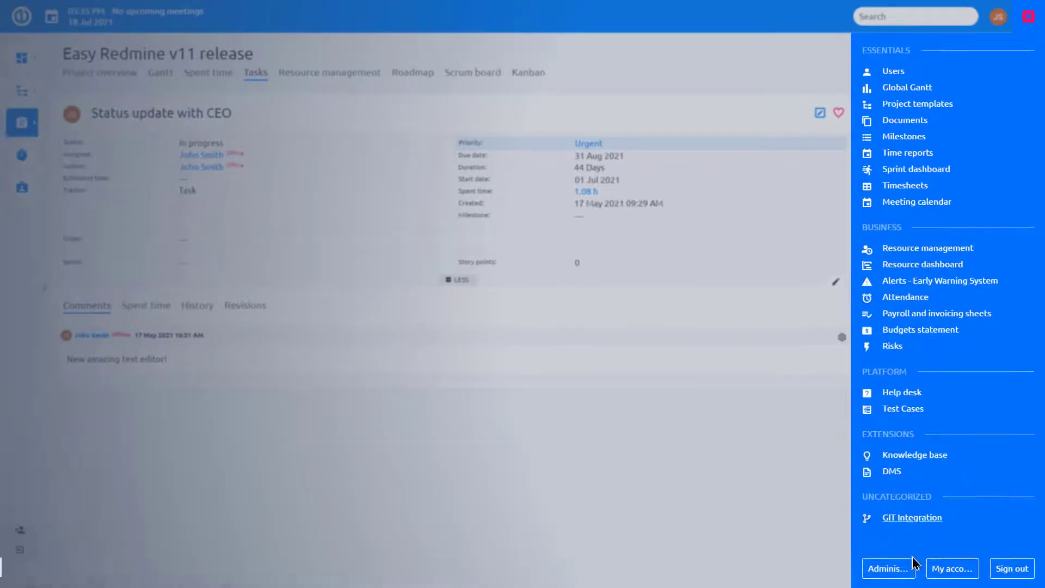
pyautogui.click(888, 568)
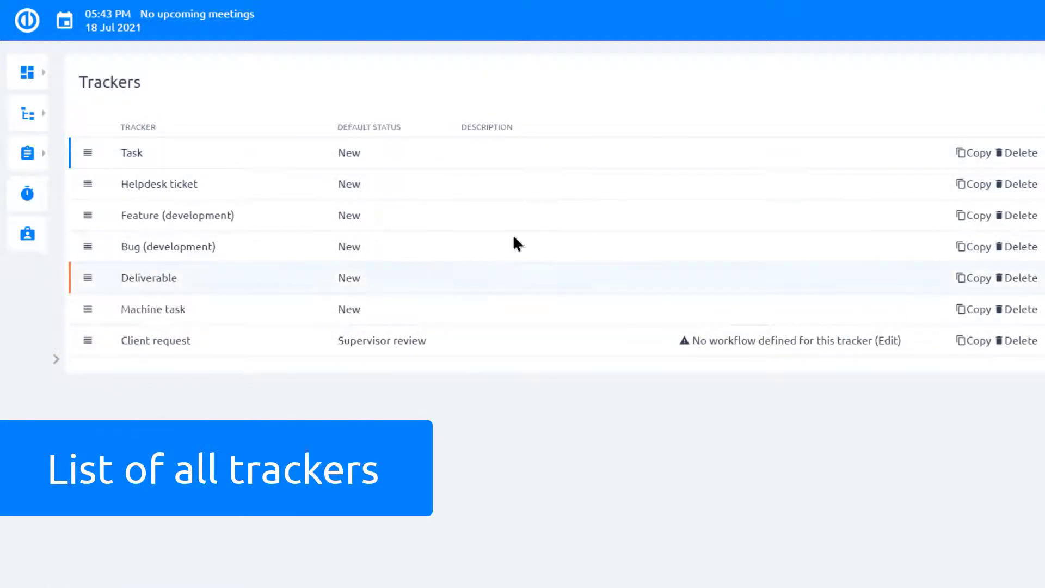
pyautogui.moveTo(159, 184)
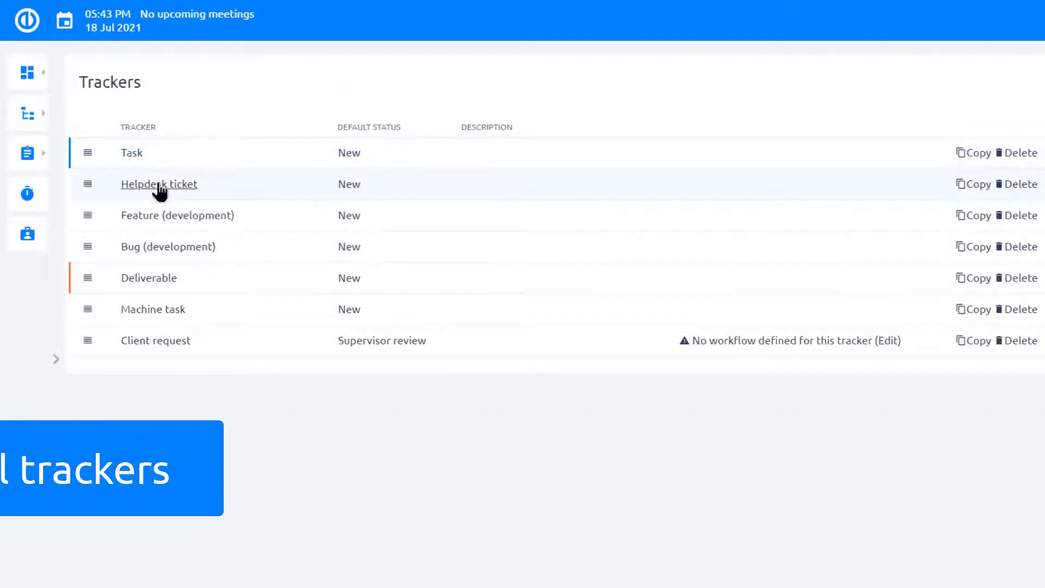
pyautogui.moveTo(150, 382)
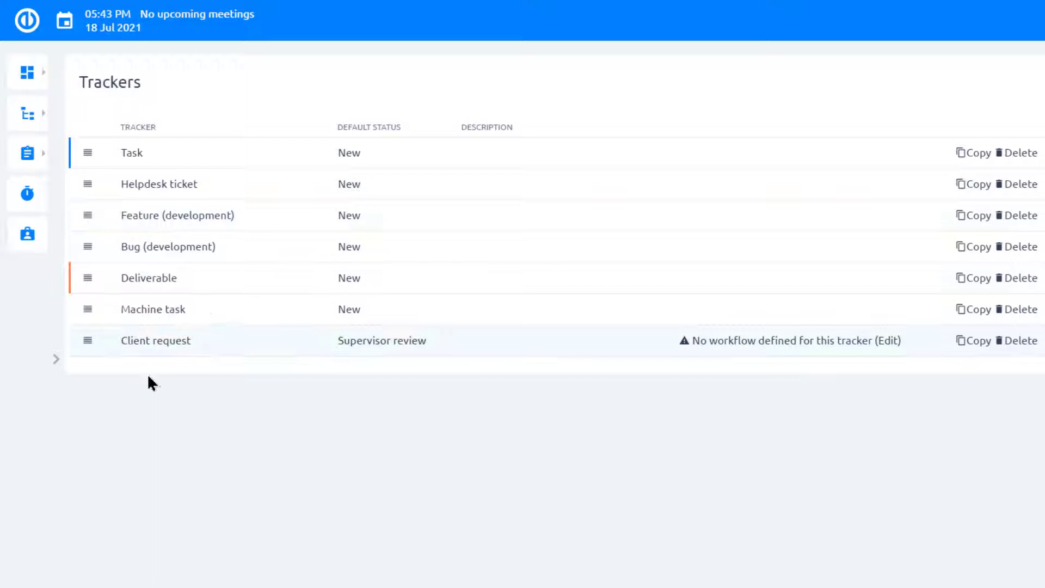
pyautogui.moveTo(152, 309)
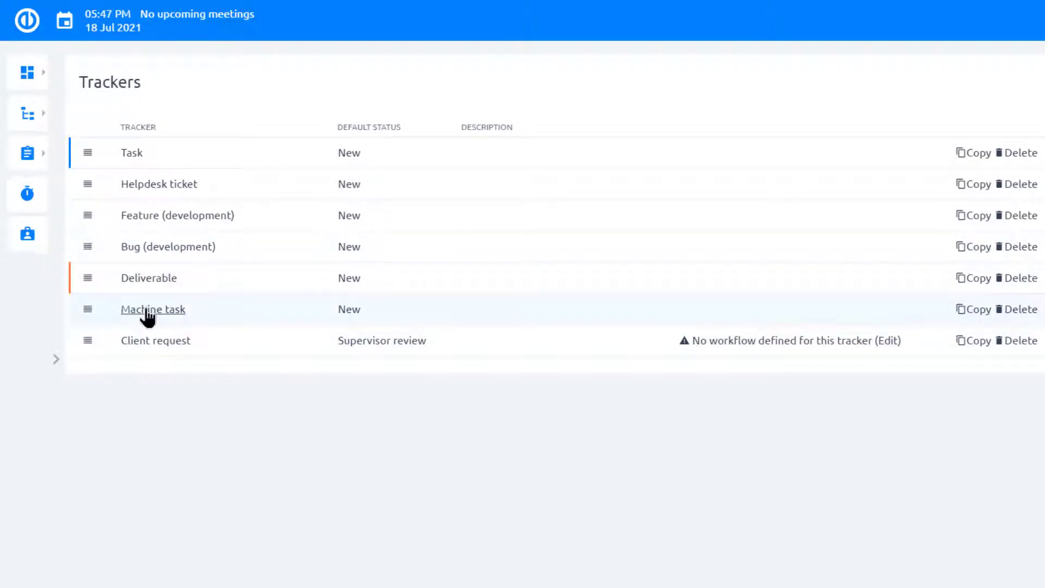
# Open the Machine task tracker and review the projects it is assigned to
pyautogui.click(152, 308)
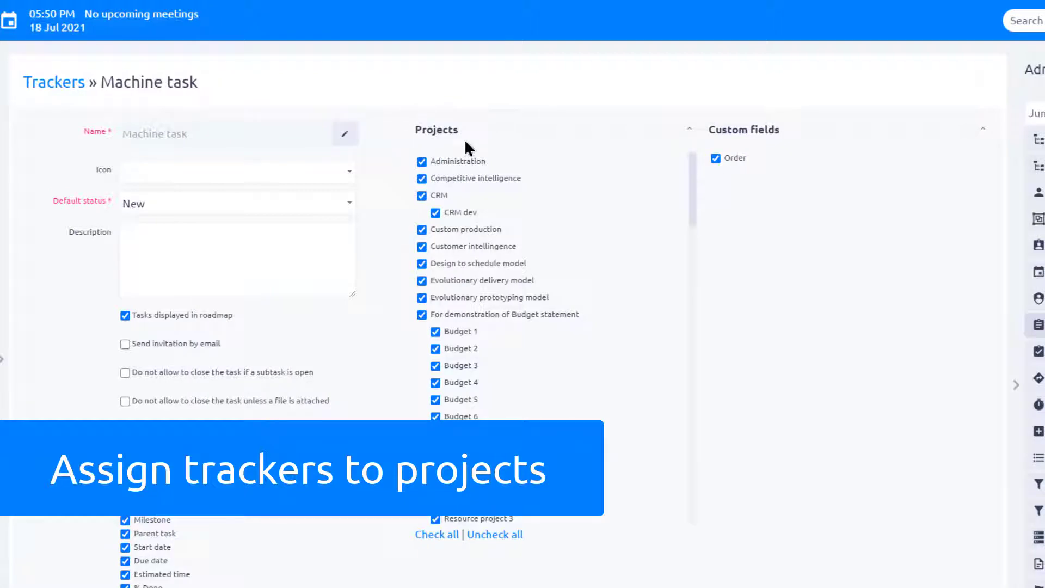
pyautogui.scroll(-3)
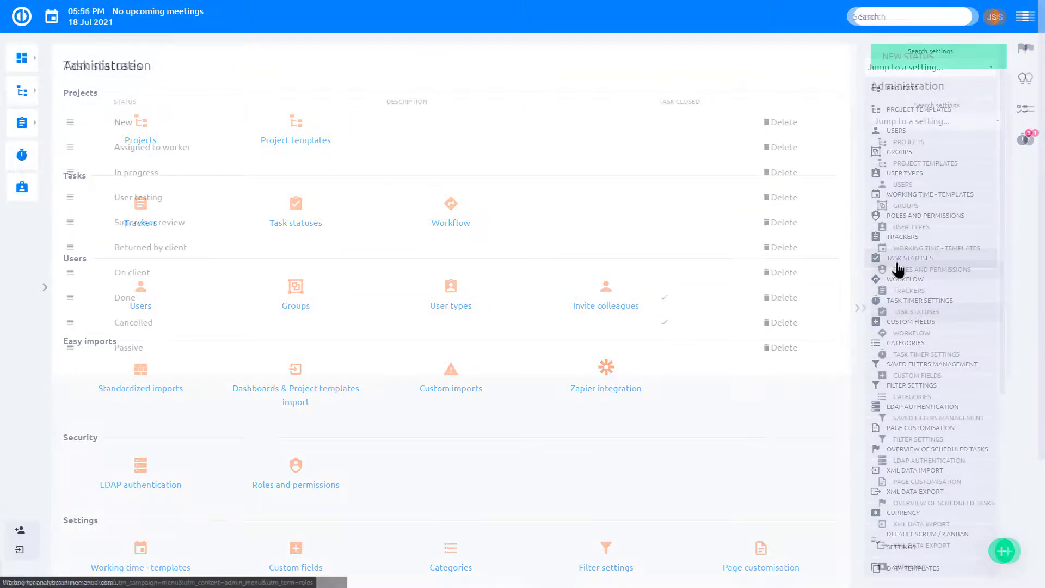
# Open the Task statuses list from the Administration side menu
pyautogui.click(911, 258)
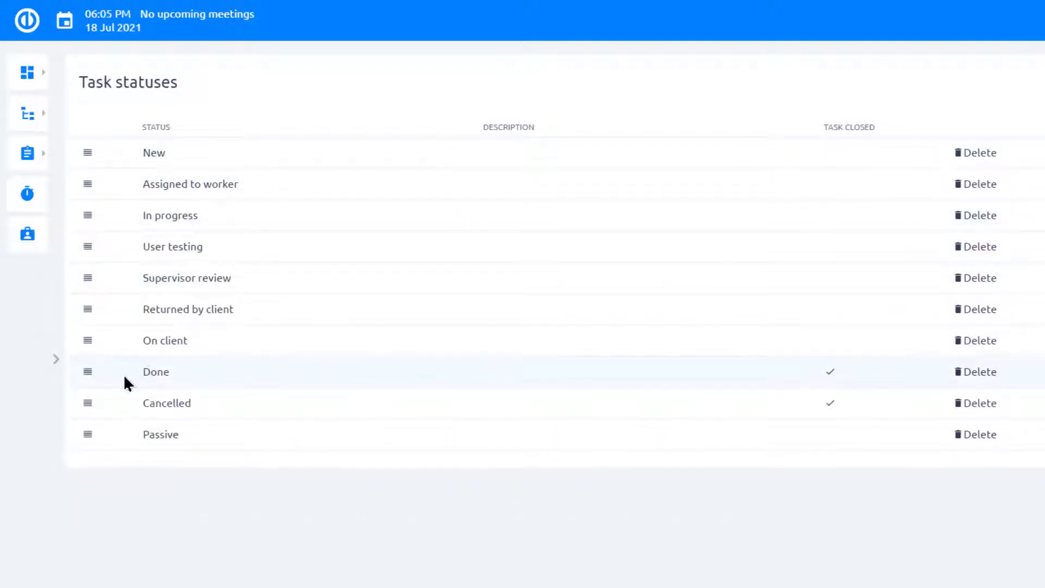
pyautogui.moveTo(466, 410)
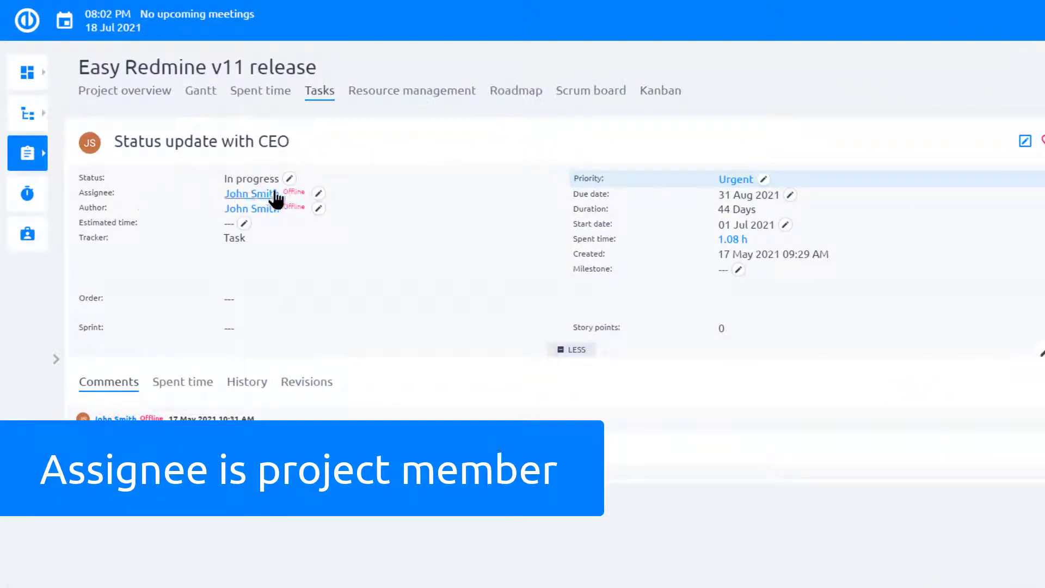
# Check the project's Members list, where John Smith holds the Developer role
pyautogui.click(964, 91)
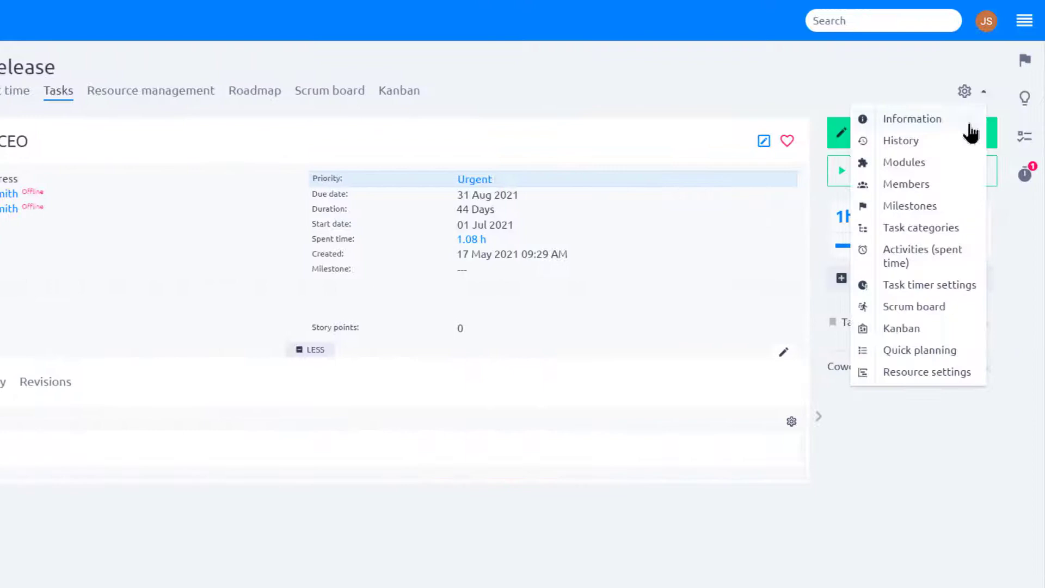
pyautogui.click(906, 184)
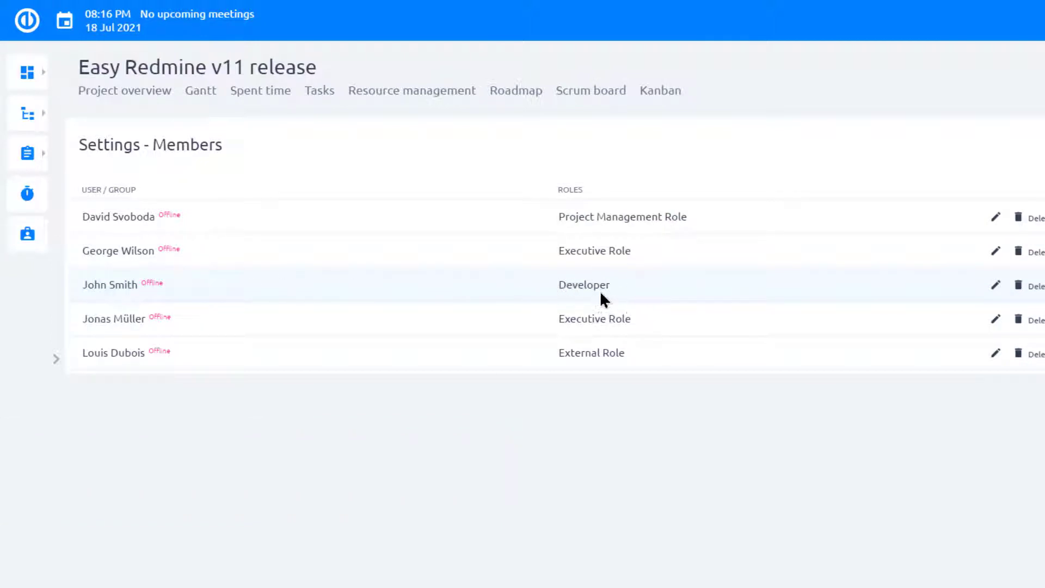
pyautogui.click(320, 90)
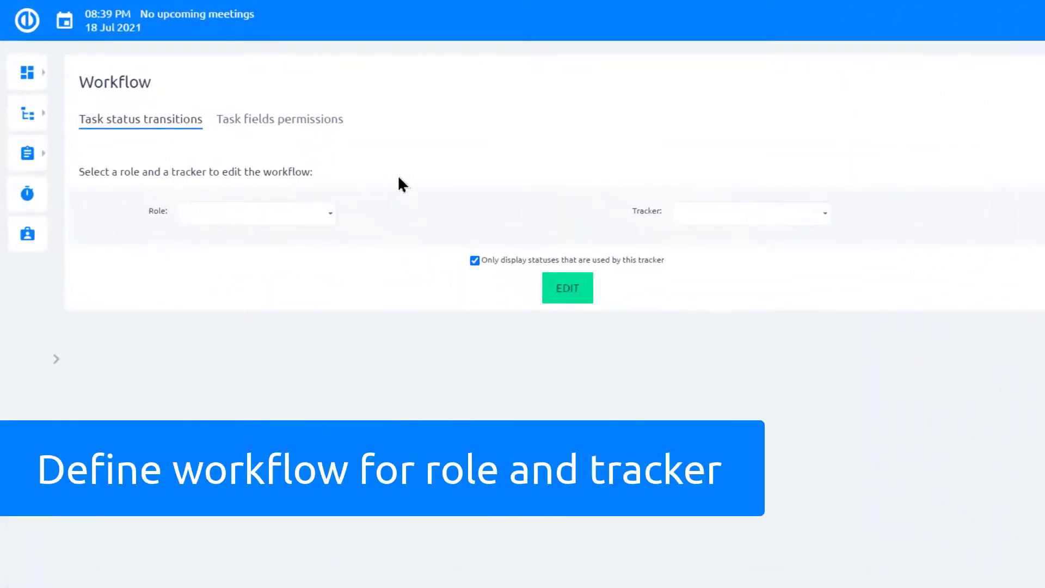
pyautogui.moveTo(896, 216)
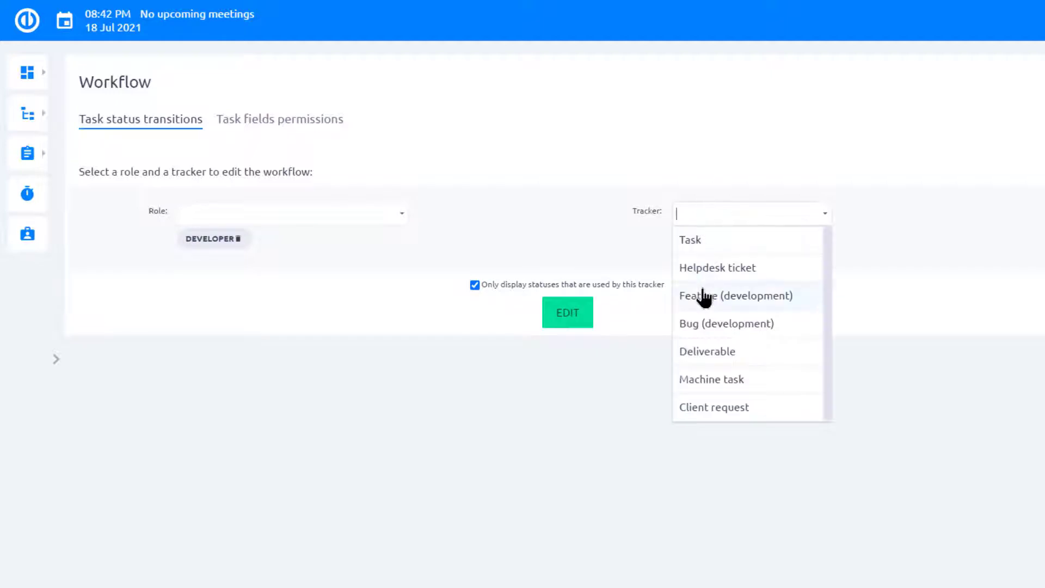
# Load the workflow grid for the Developer role on Feature (development)
pyautogui.click(735, 295)
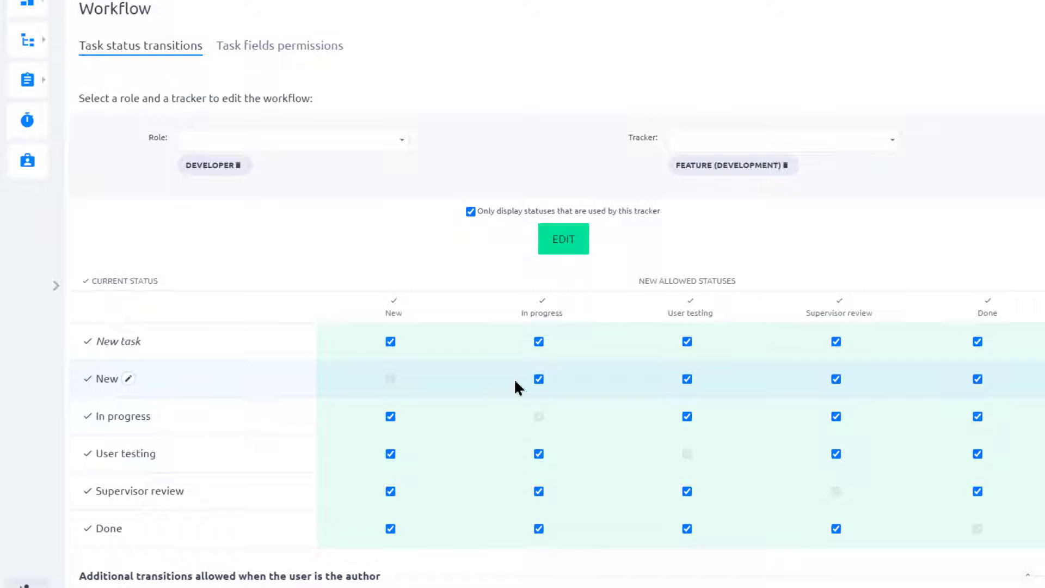
pyautogui.moveTo(526, 315)
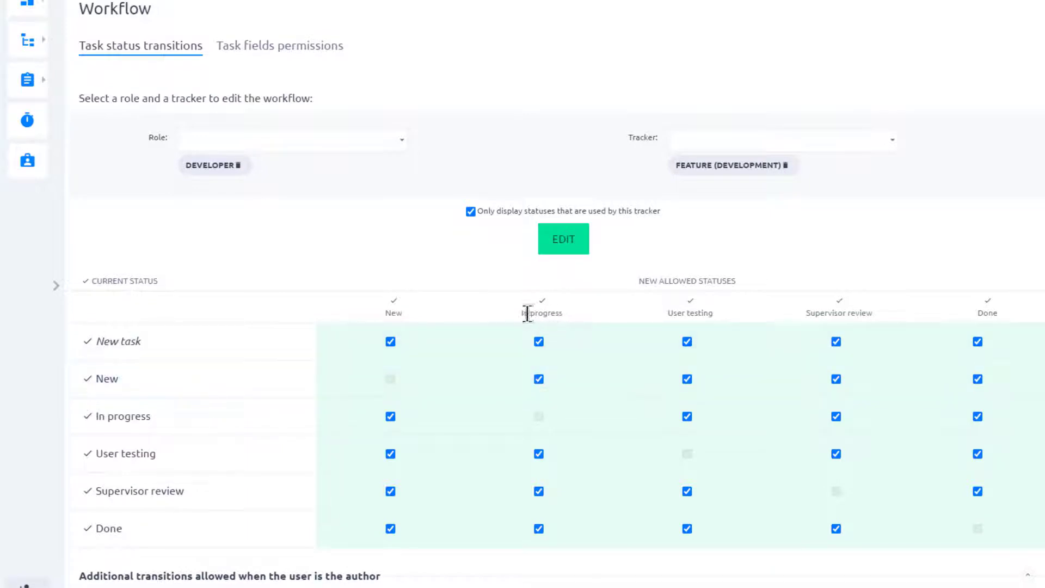
pyautogui.click(294, 139)
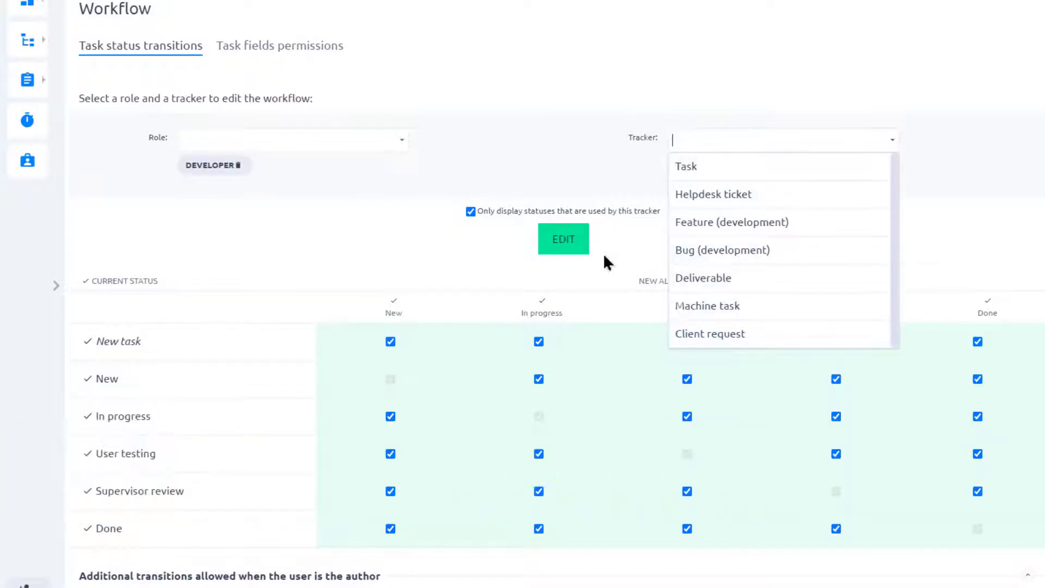
pyautogui.click(731, 222)
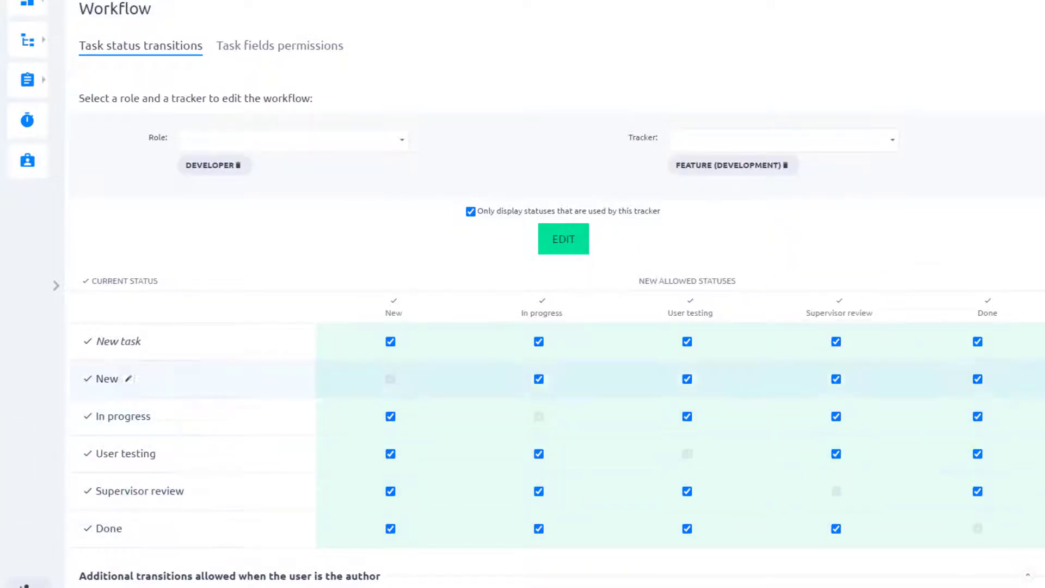
pyautogui.moveTo(936, 282)
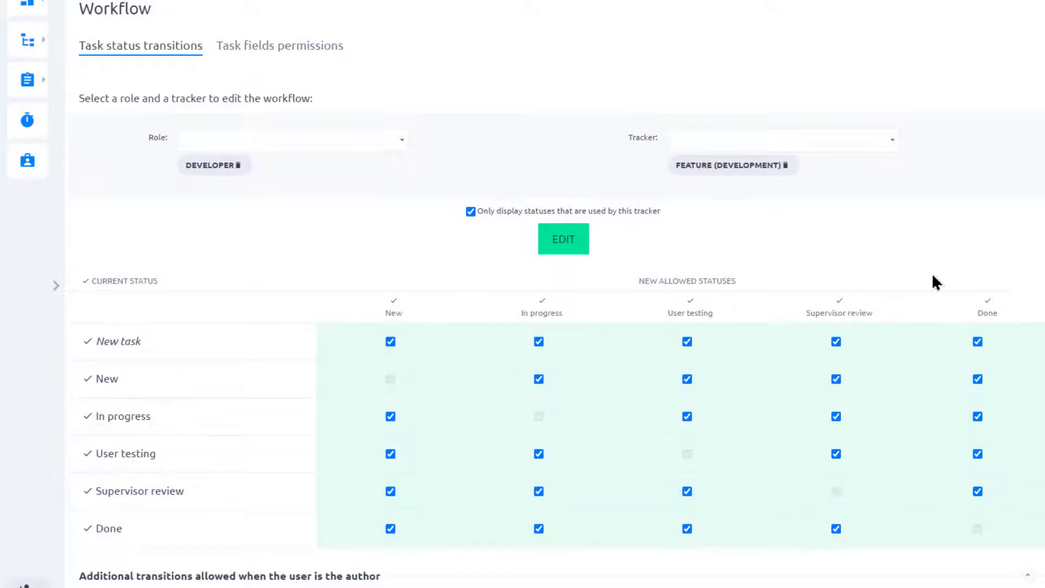
# Show all statuses, block In progress→New, and clear every transition into Done
pyautogui.click(470, 211)
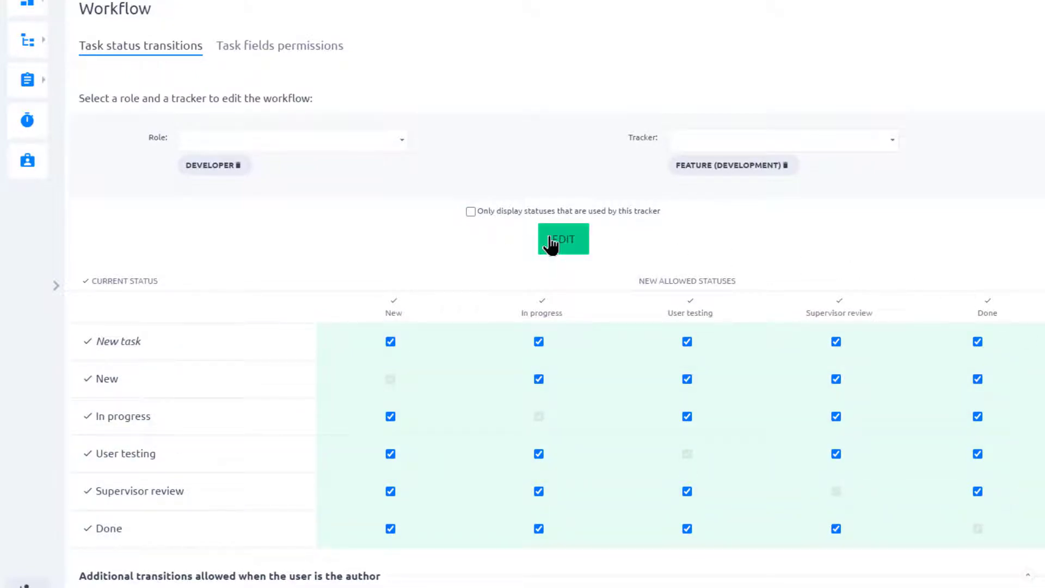
pyautogui.click(562, 238)
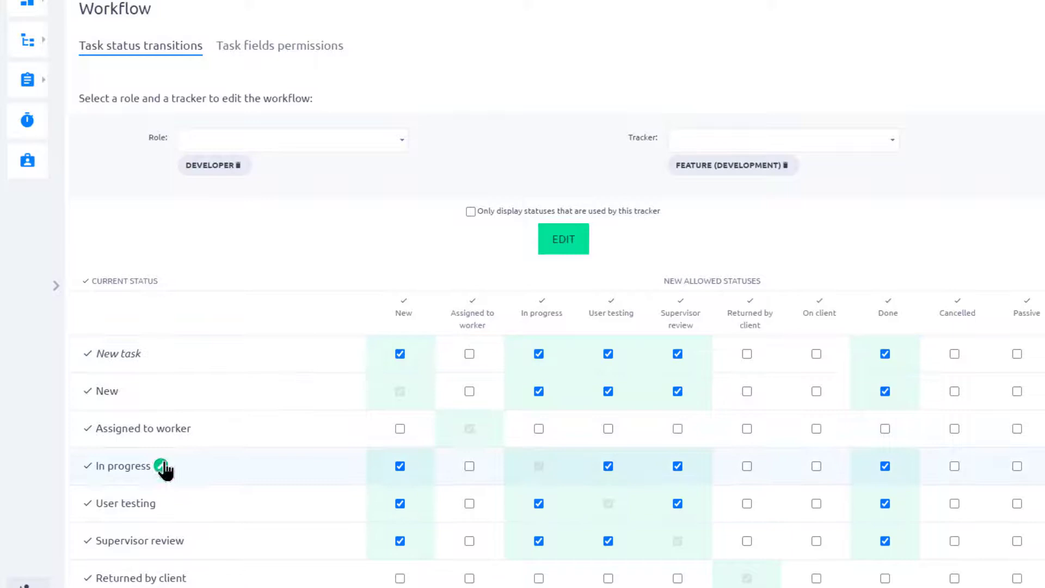
pyautogui.click(400, 466)
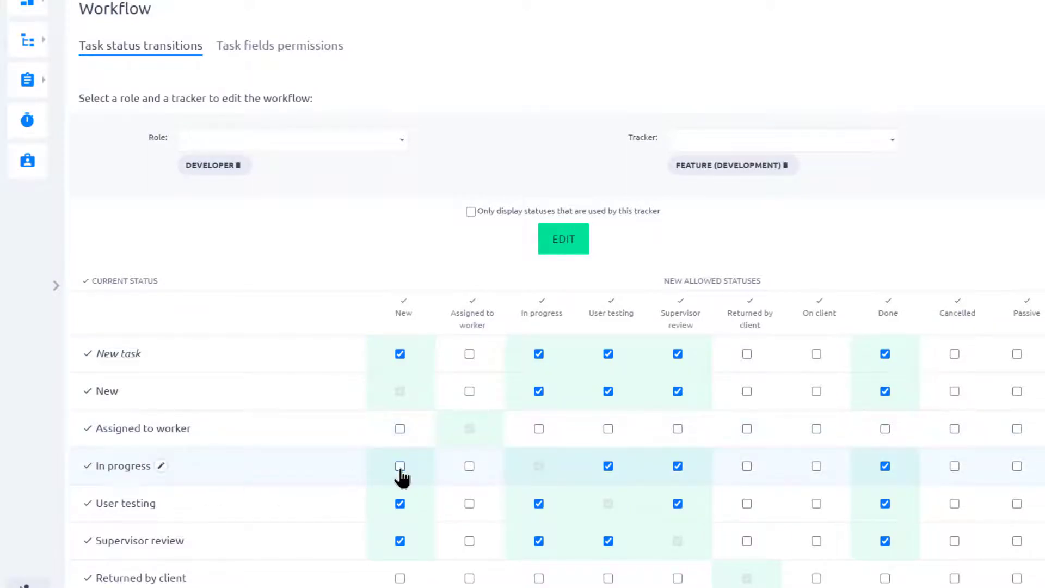
pyautogui.moveTo(407, 310)
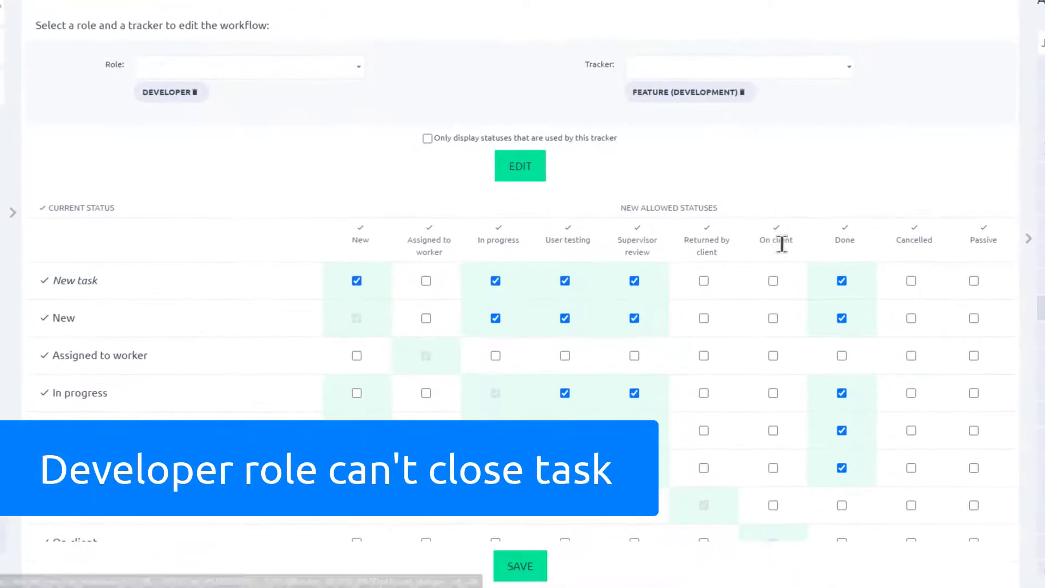
pyautogui.click(844, 226)
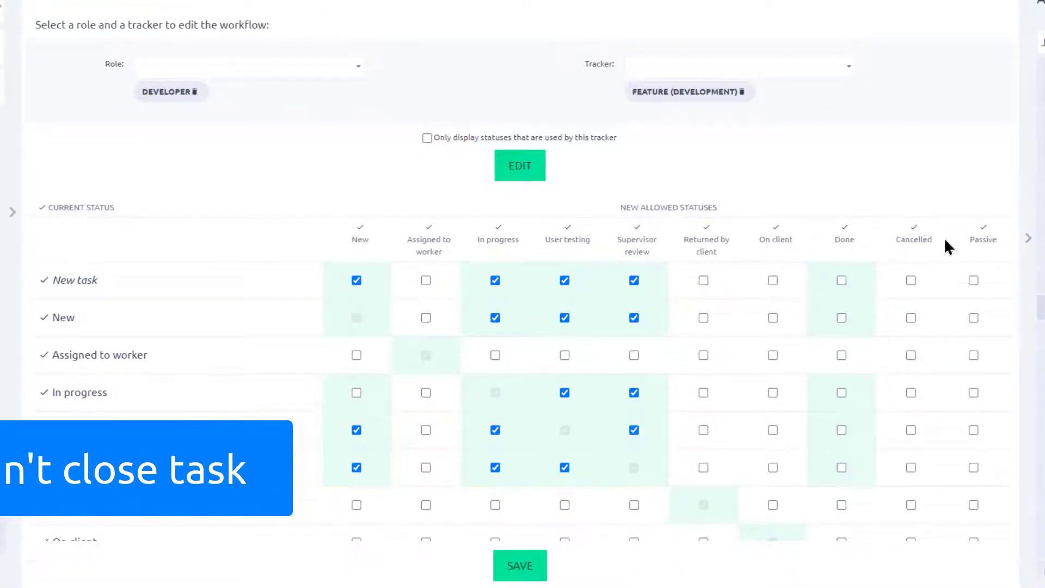
pyautogui.scroll(-3)
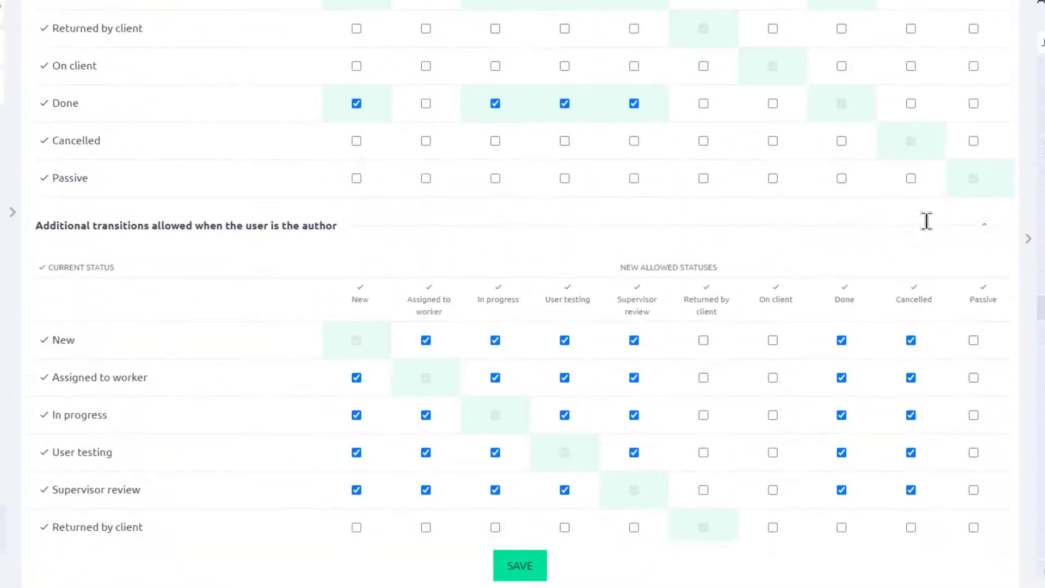
pyautogui.scroll(-3)
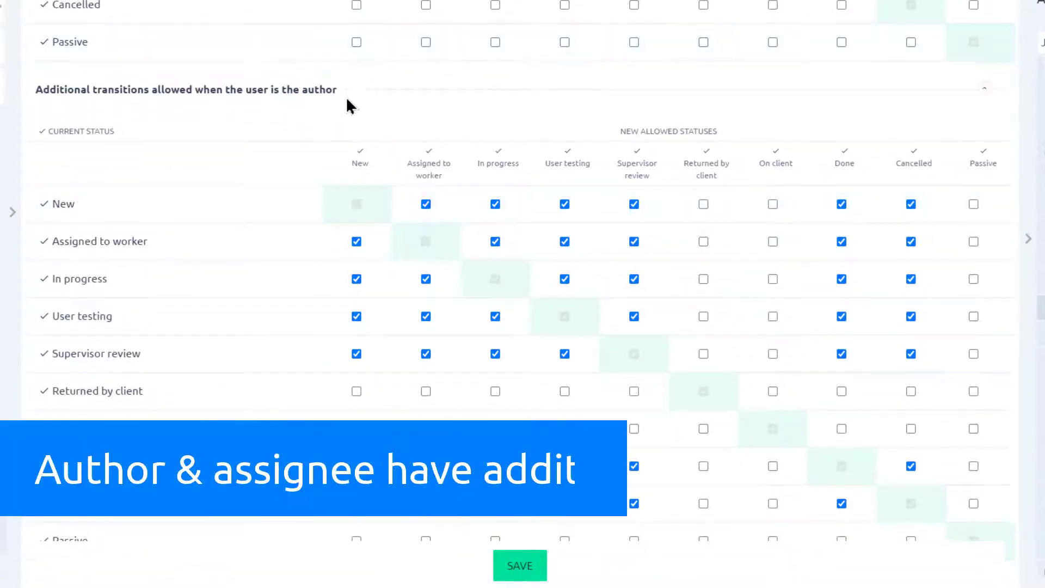
pyautogui.scroll(-3)
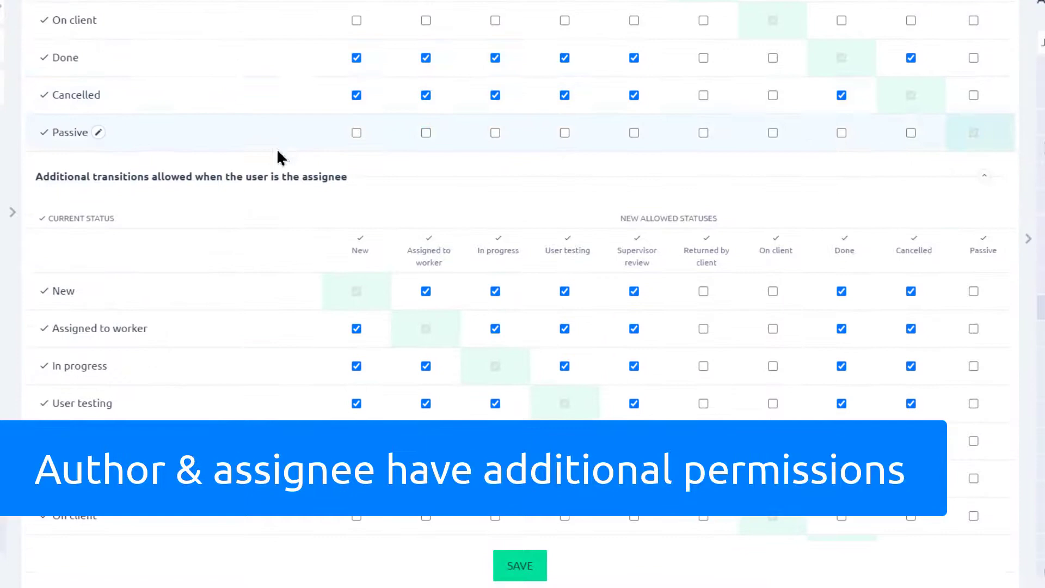
pyautogui.moveTo(804, 243)
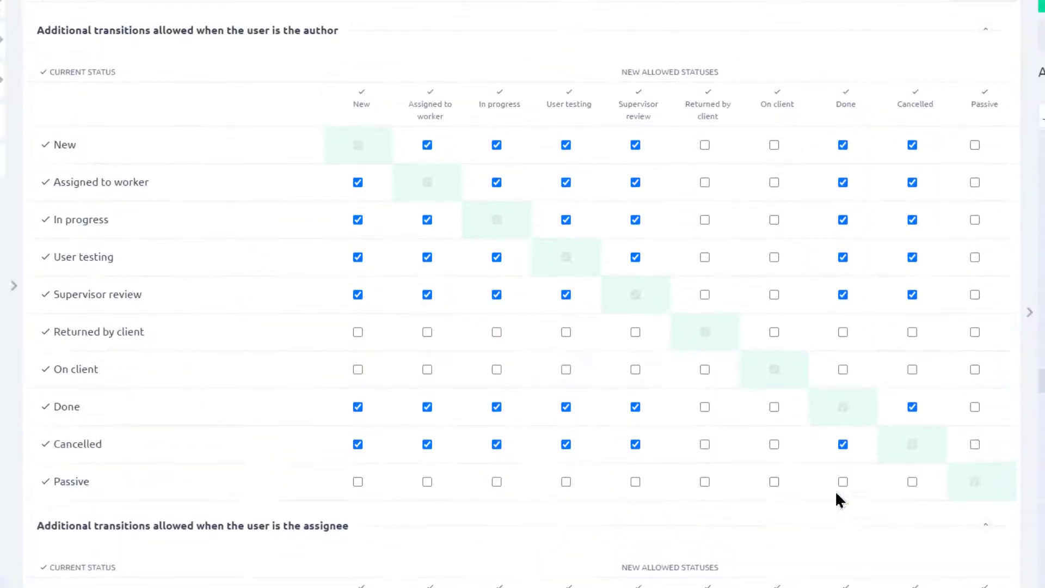
pyautogui.moveTo(330, 37)
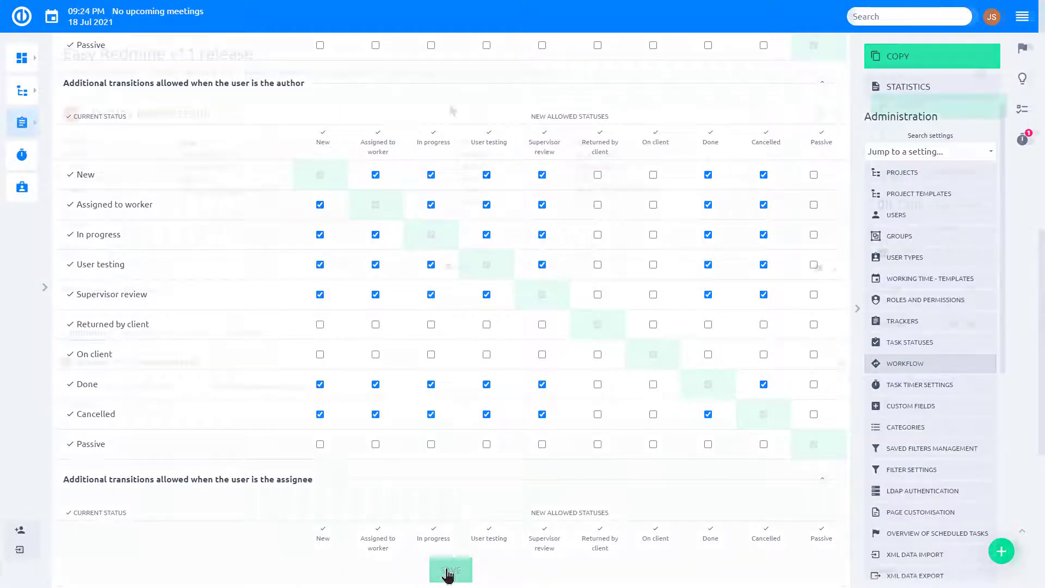
# Save the author and assignee transitions, then edit the Deploy new version task
pyautogui.click(450, 569)
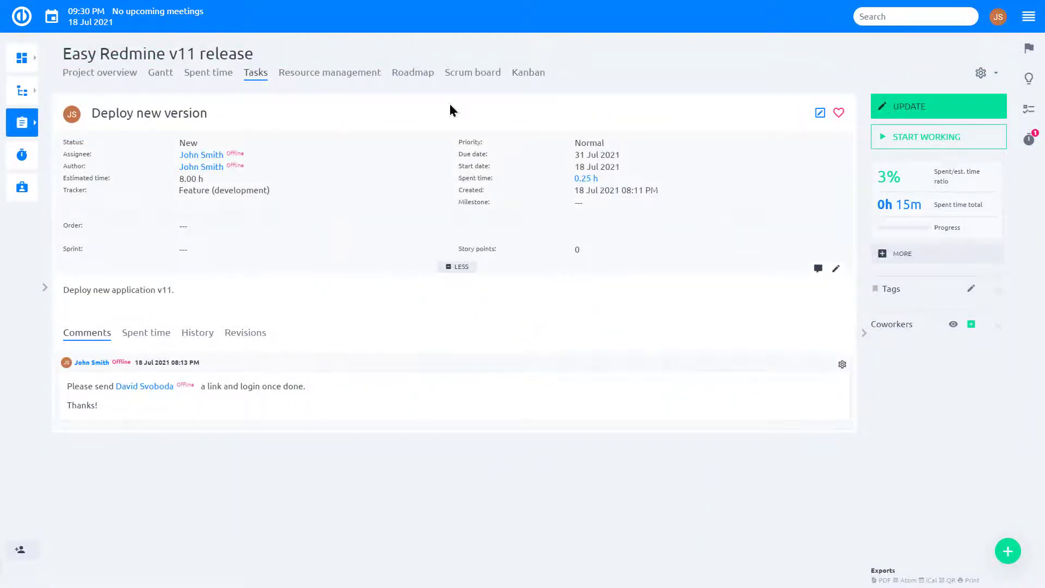
pyautogui.click(936, 106)
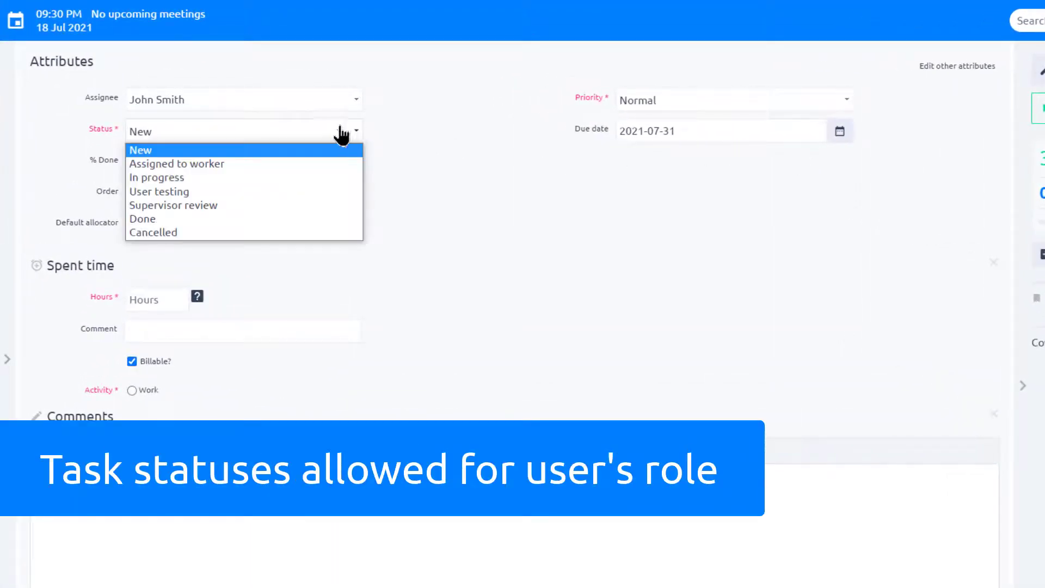
pyautogui.moveTo(175, 164)
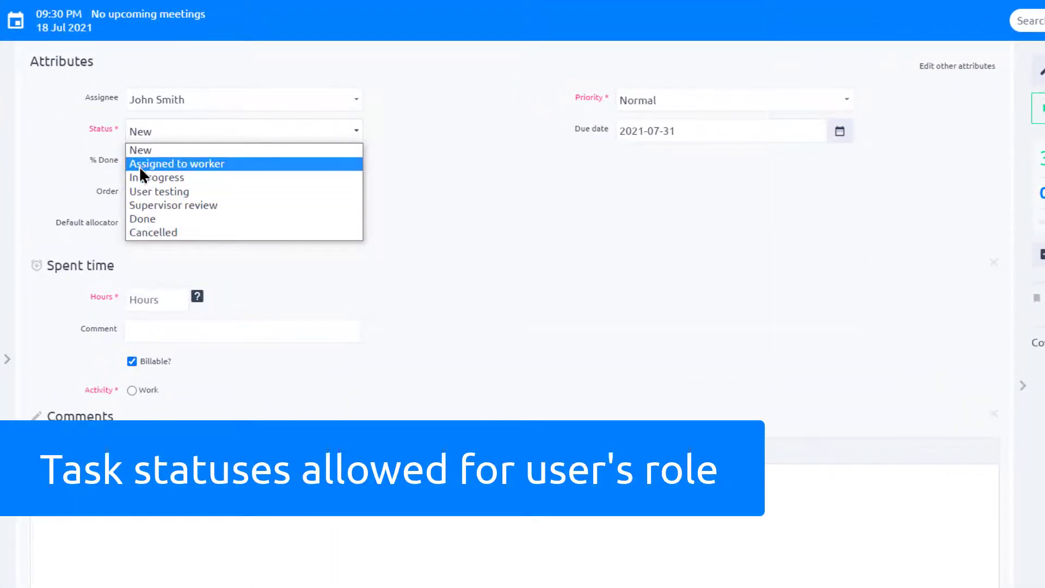
pyautogui.moveTo(170, 151)
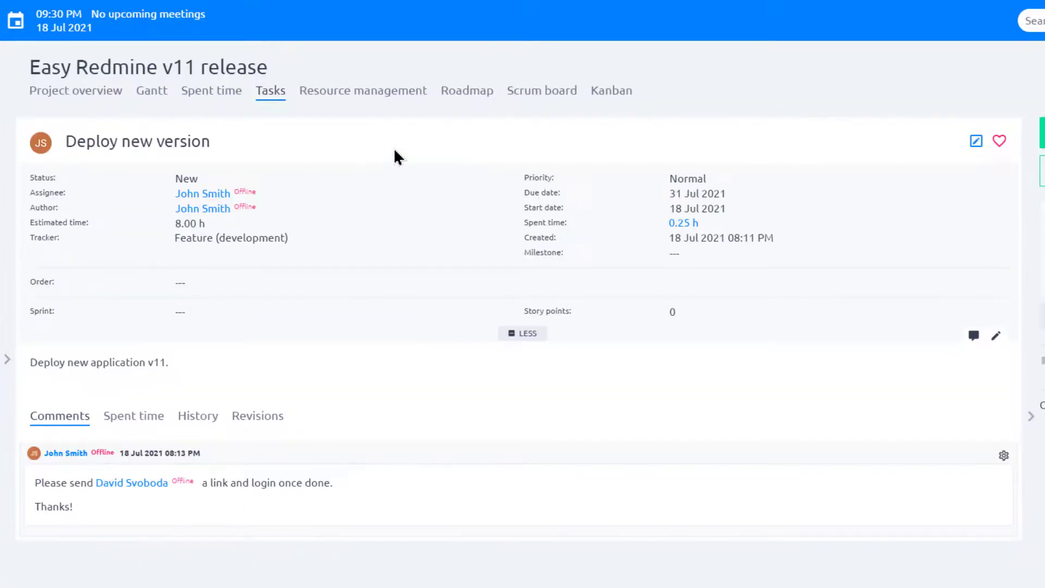
pyautogui.moveTo(645, 119)
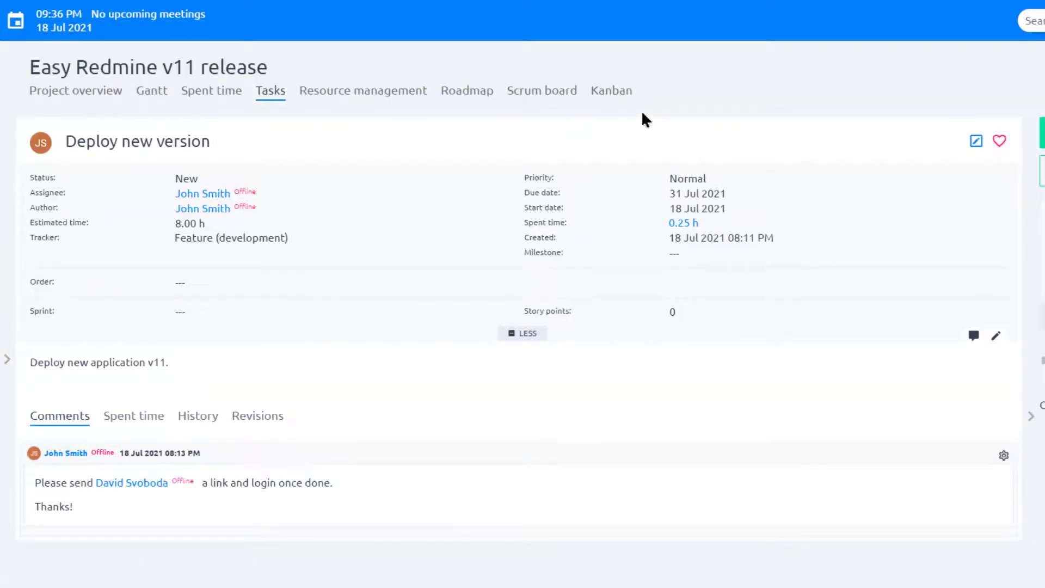
pyautogui.moveTo(566, 217)
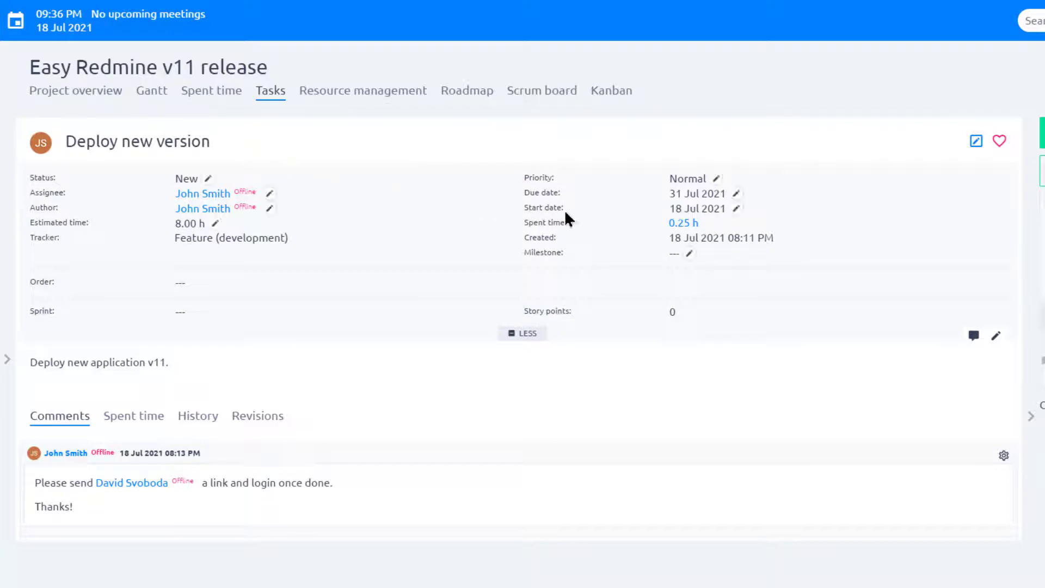
pyautogui.moveTo(220, 216)
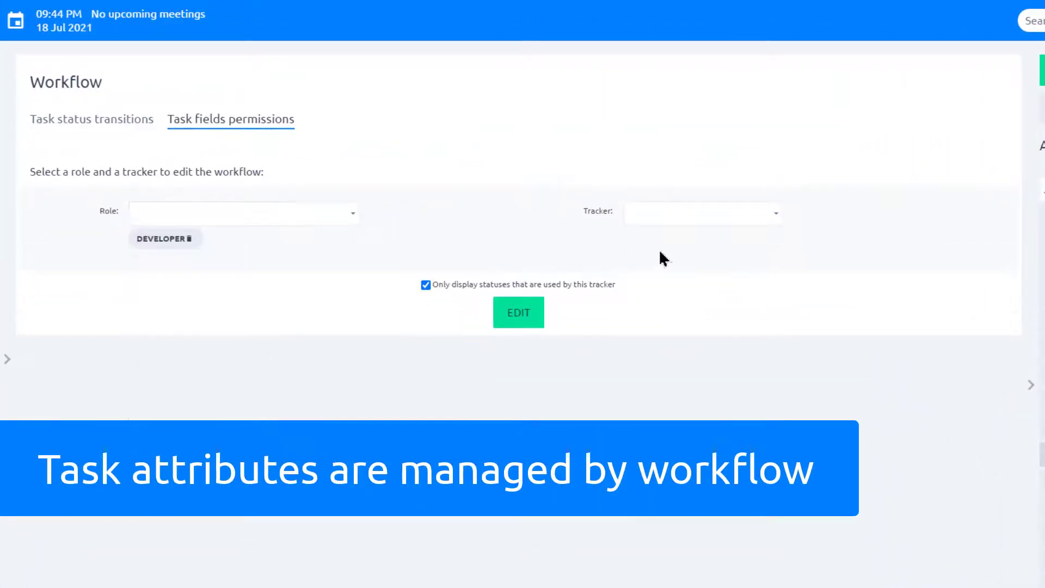
# In Developer's Feature (development) field permissions, make Due date Required for New
pyautogui.click(517, 312)
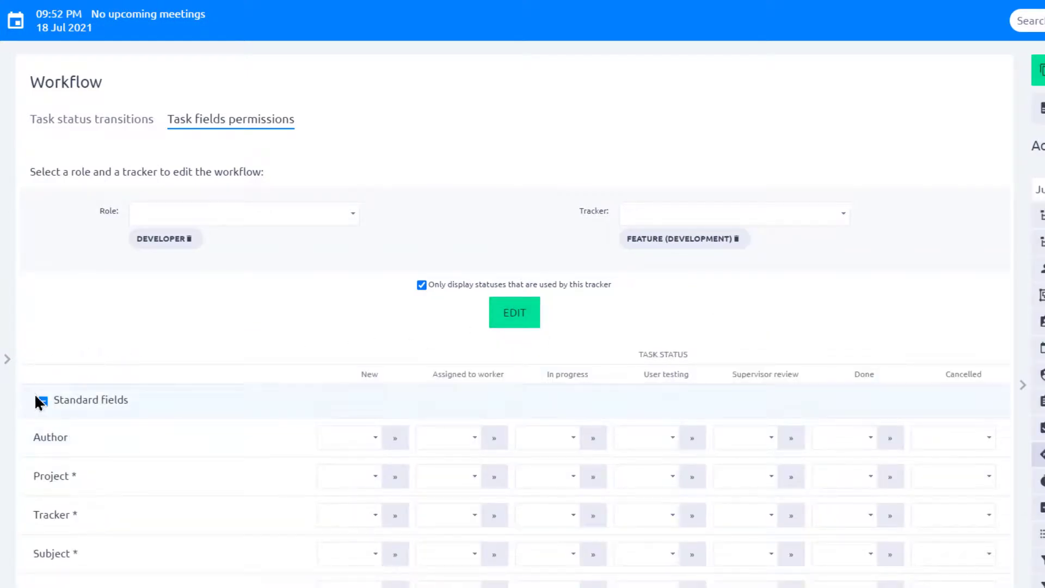
pyautogui.scroll(-3)
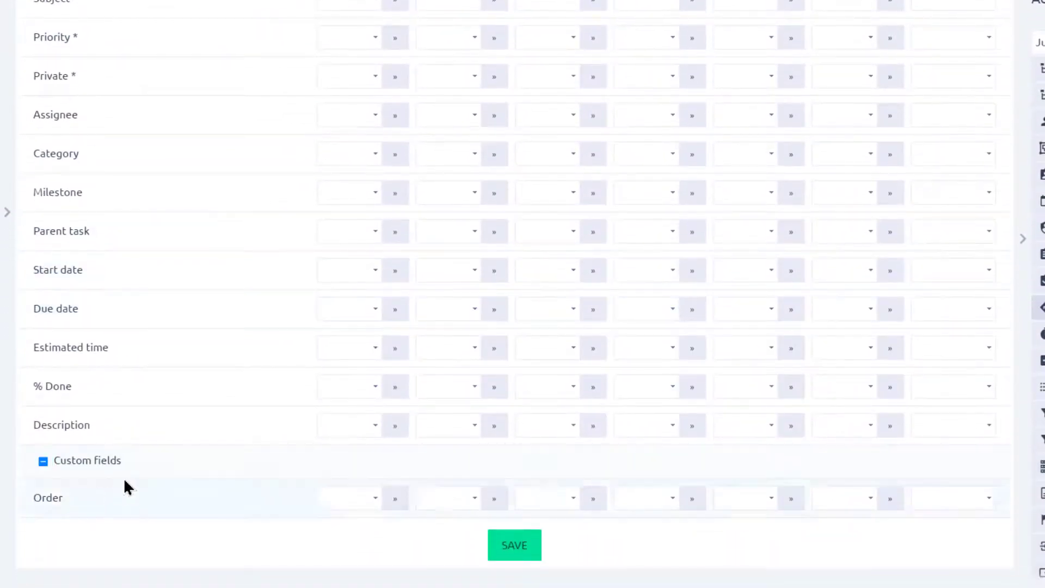
pyautogui.click(348, 386)
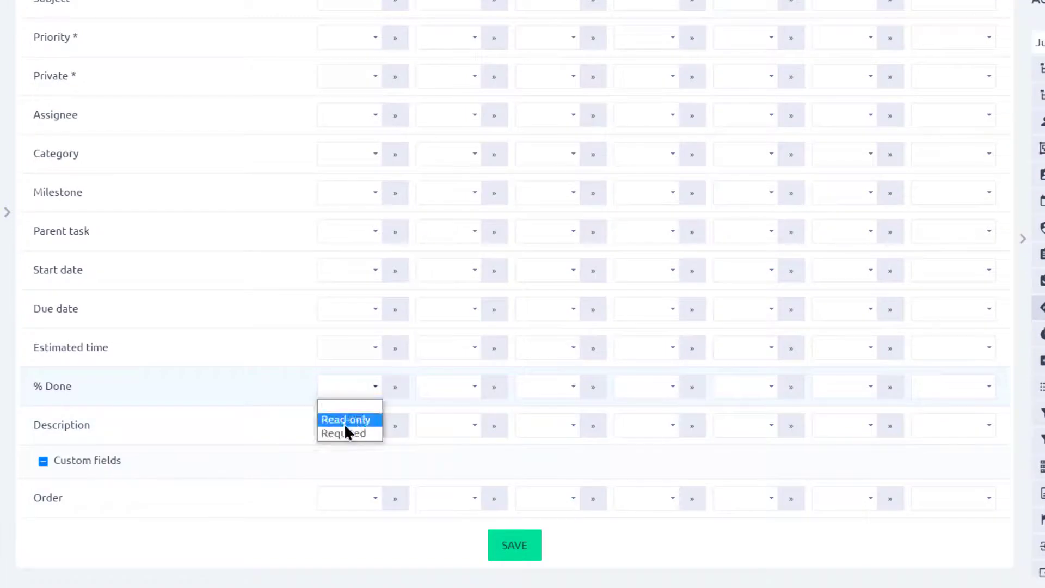
pyautogui.moveTo(343, 433)
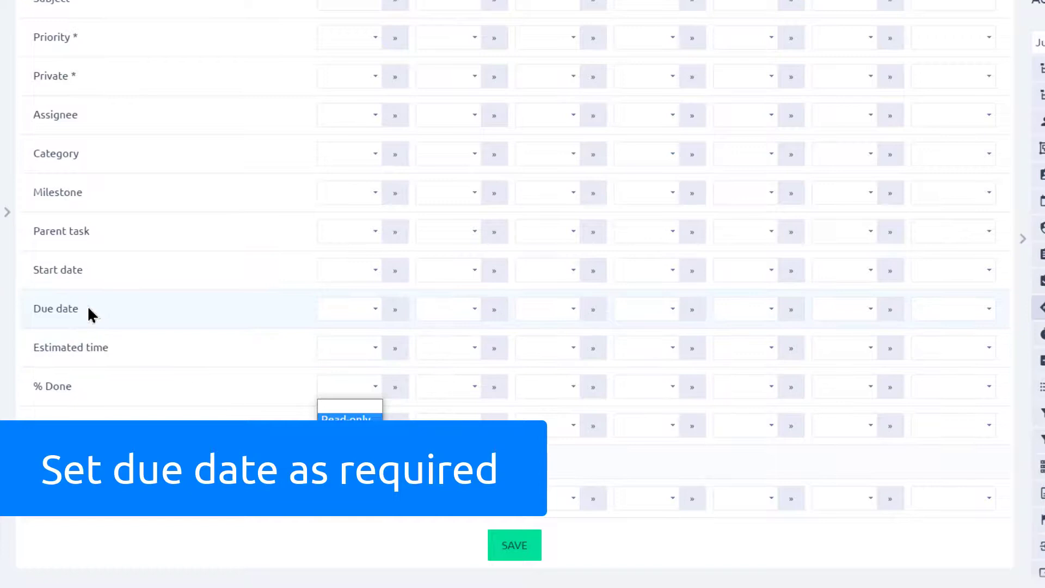
pyautogui.click(349, 308)
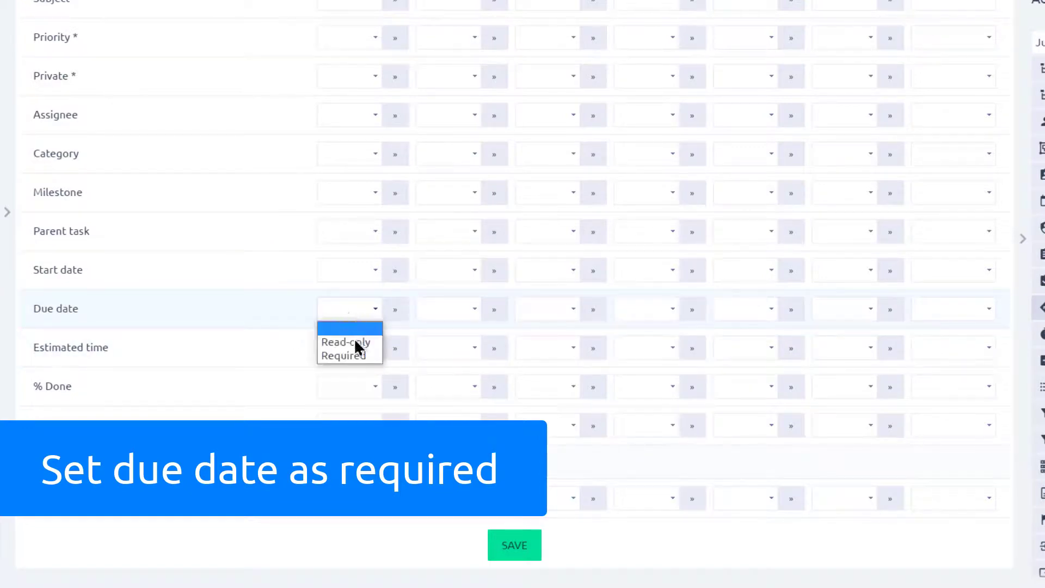
pyautogui.click(342, 355)
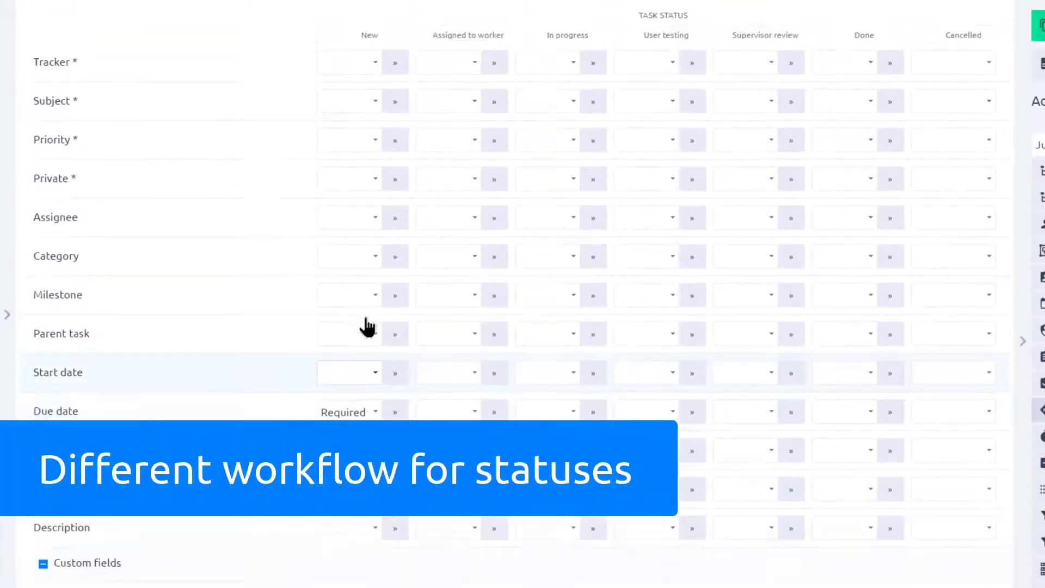
pyautogui.scroll(3)
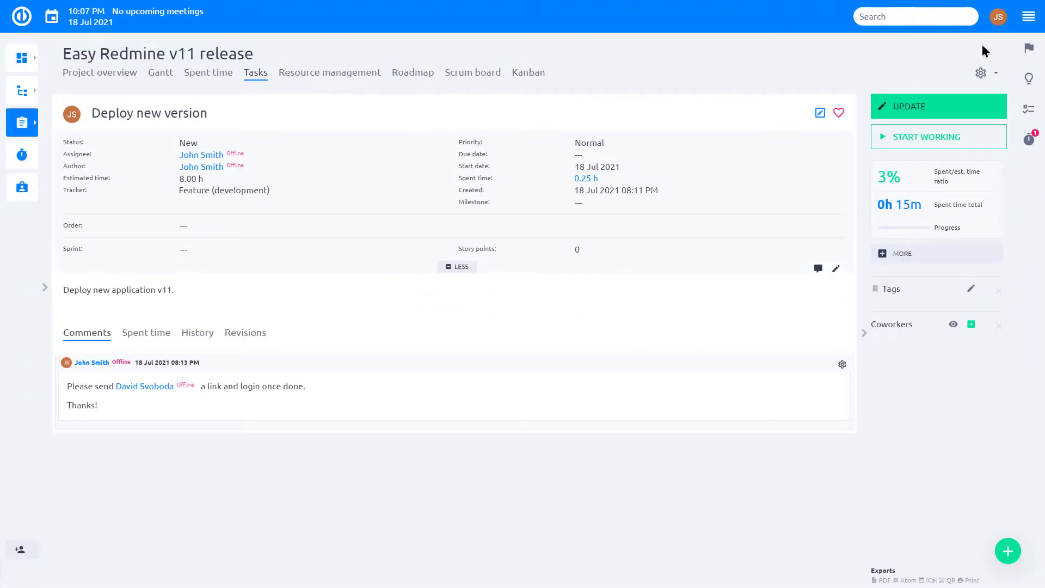
pyautogui.moveTo(980, 22)
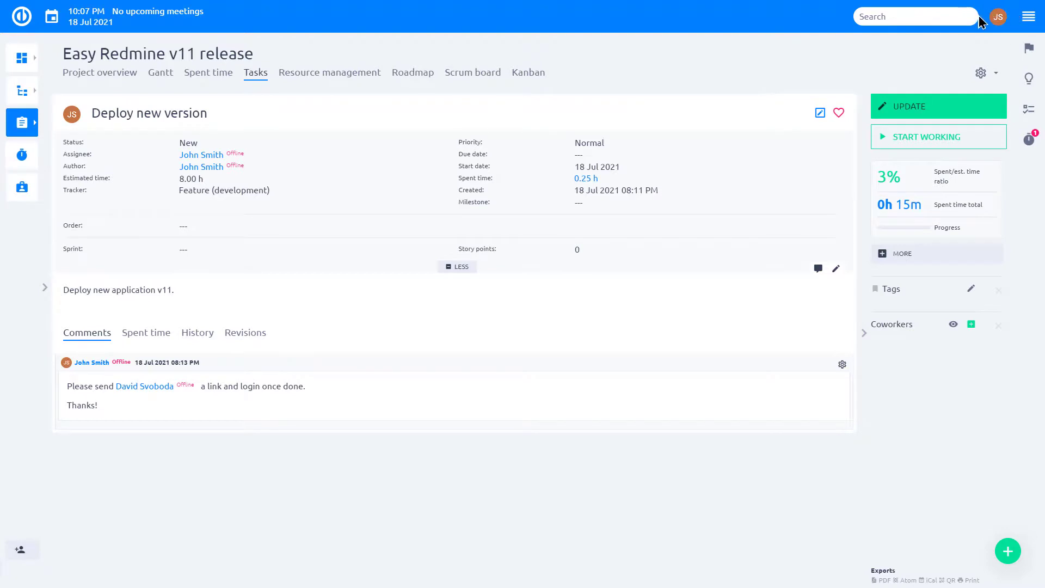
pyautogui.moveTo(931, 110)
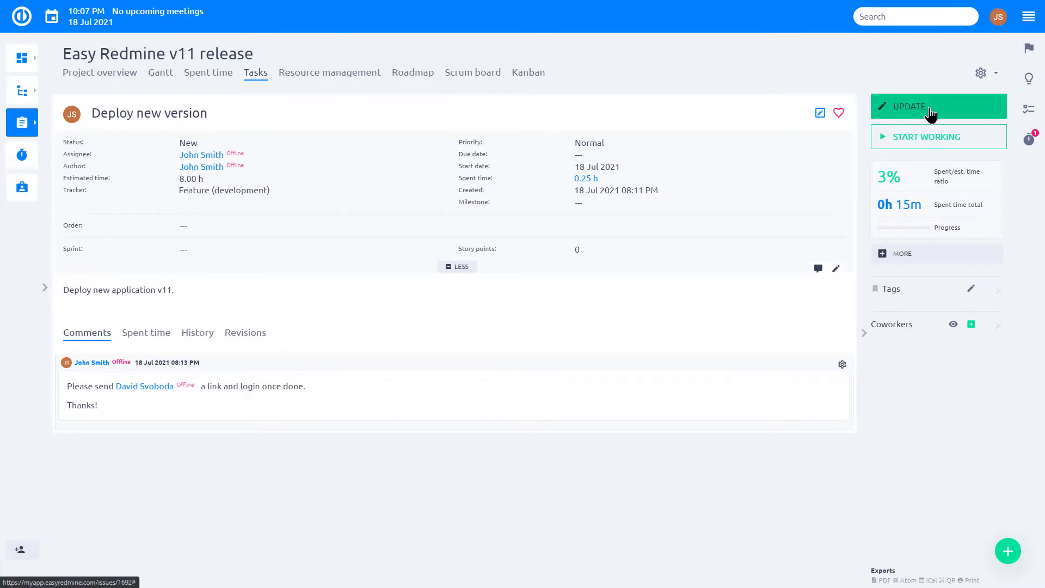
# Edit Deploy new version and open the calendar on the required Due date field
pyautogui.click(937, 106)
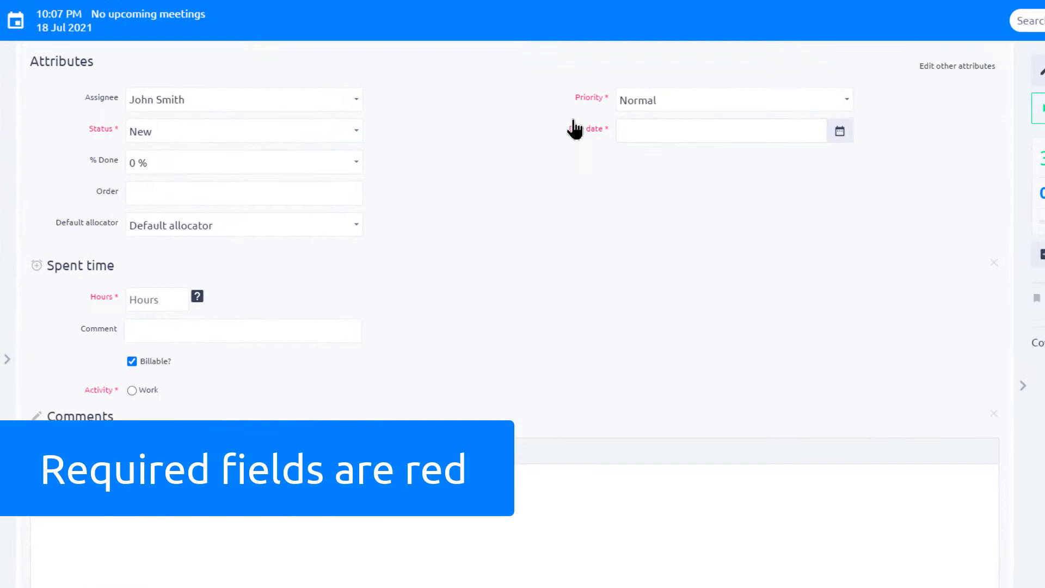
pyautogui.click(721, 130)
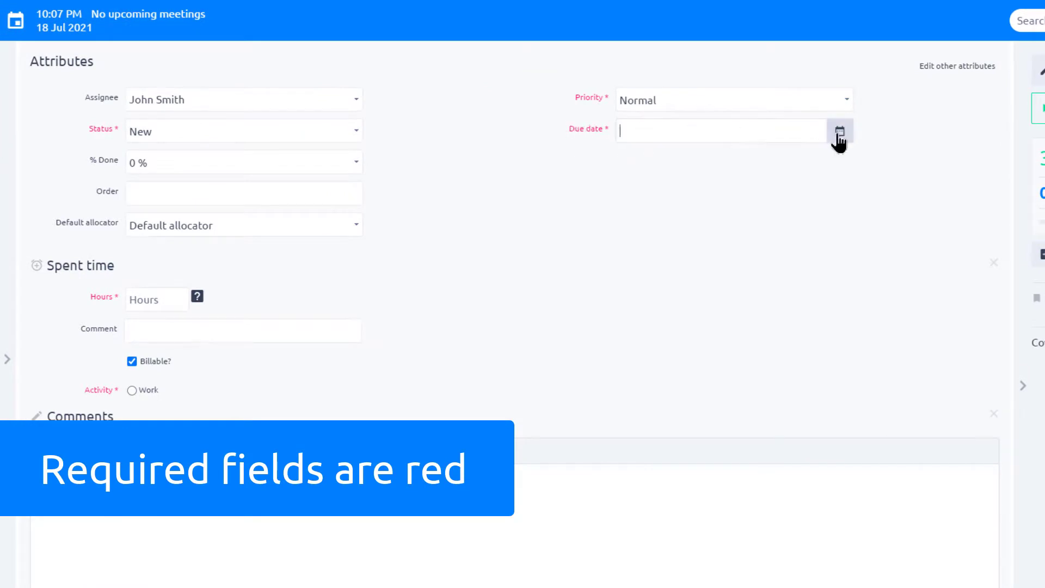
pyautogui.click(839, 130)
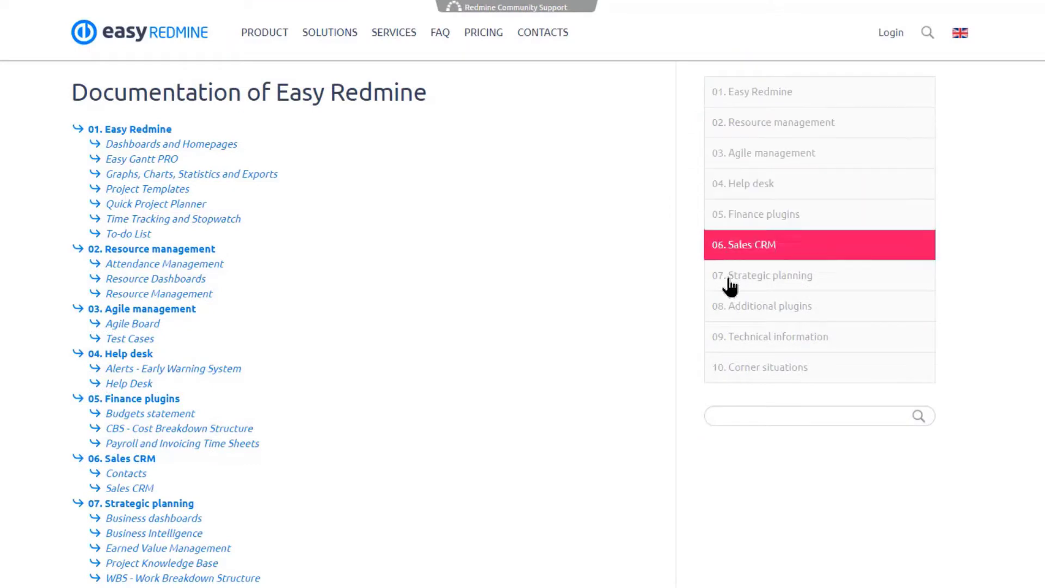
pyautogui.moveTo(207, 131)
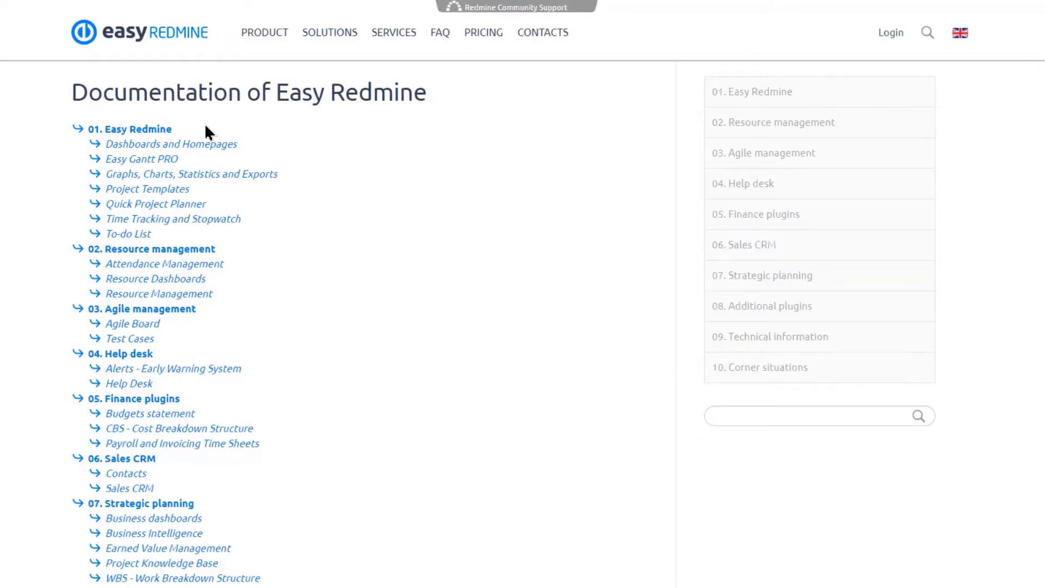